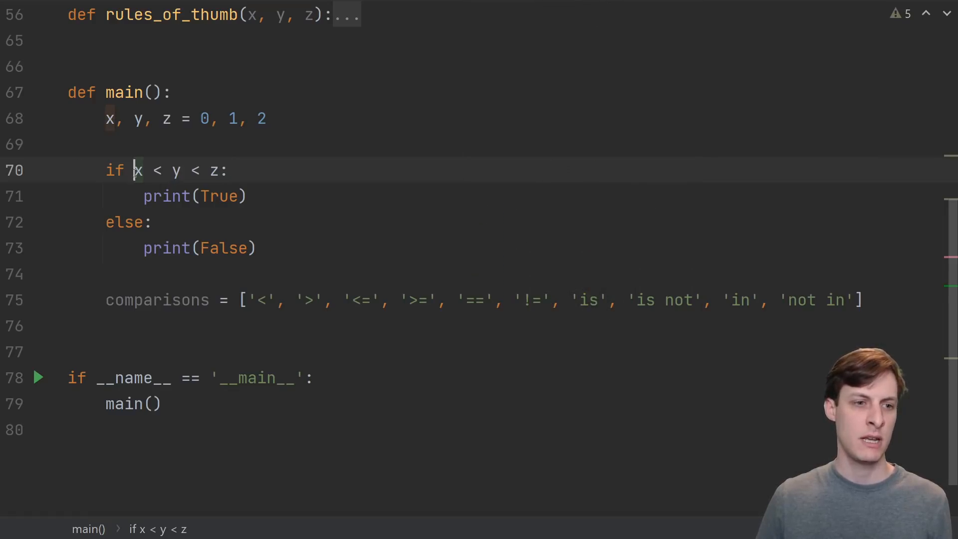
# Append ' < 5 <= 10' to the x < y < z condition on line 70 and select the added comparisons.
pyautogui.click(231, 170)
pyautogui.write(' < ')
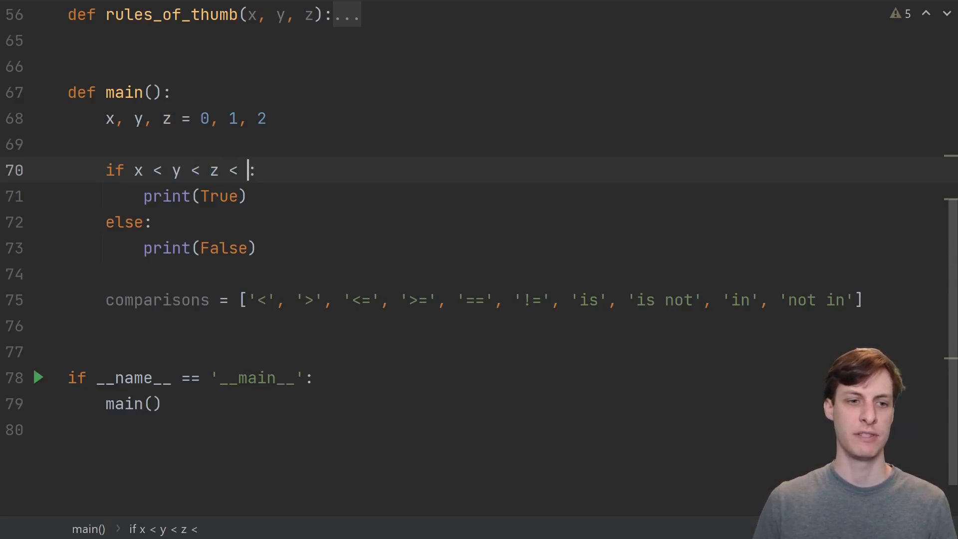
pyautogui.write('5 <= 10')
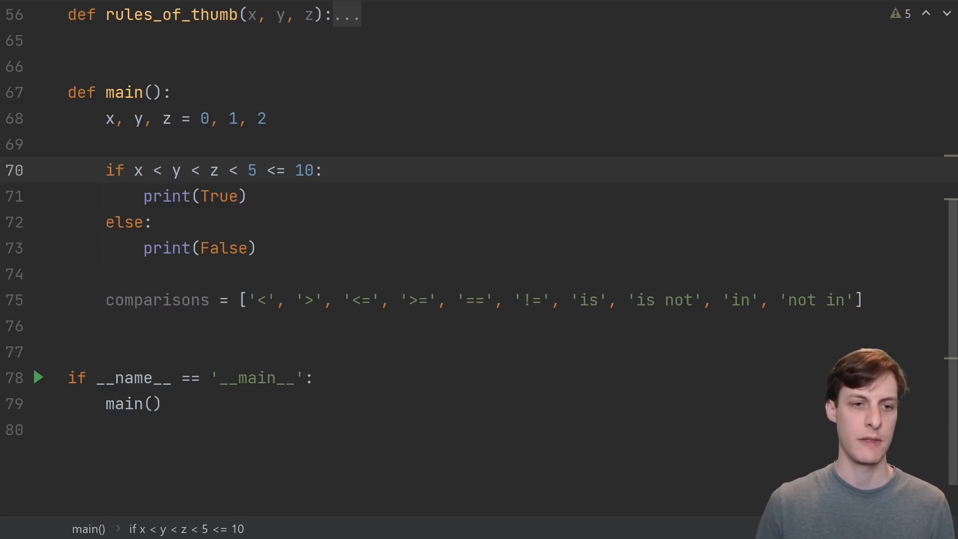
pyautogui.click(313, 171)
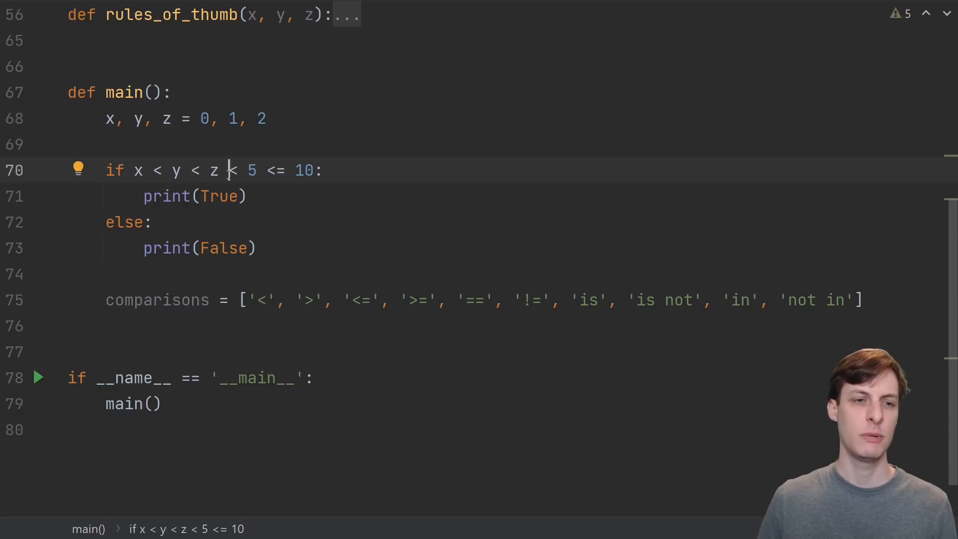
pyautogui.moveTo(230, 171); pyautogui.dragTo(315, 171)
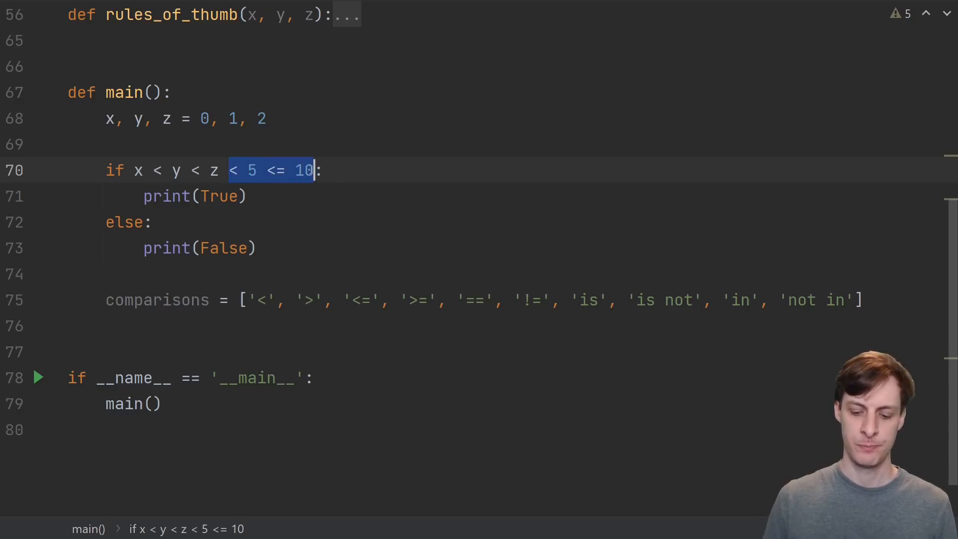
# Delete the extra comparisons and wrap y < z in parentheses, giving x < (y < z).
pyautogui.press('Delete')
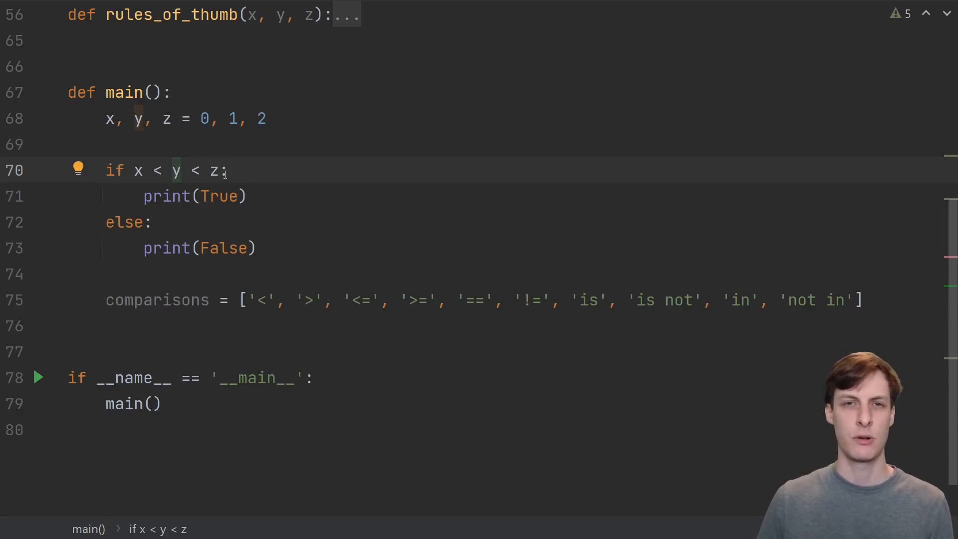
pyautogui.write('(')
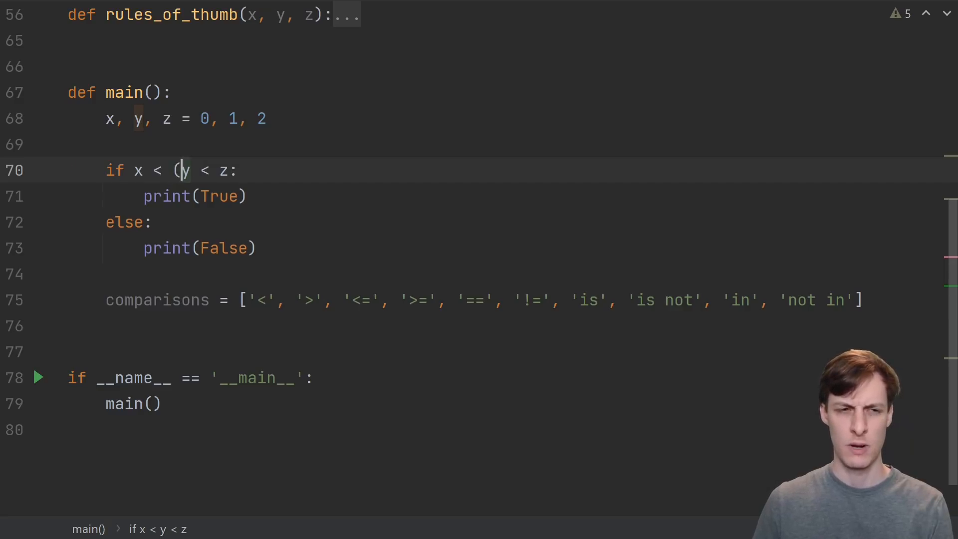
pyautogui.write(')')
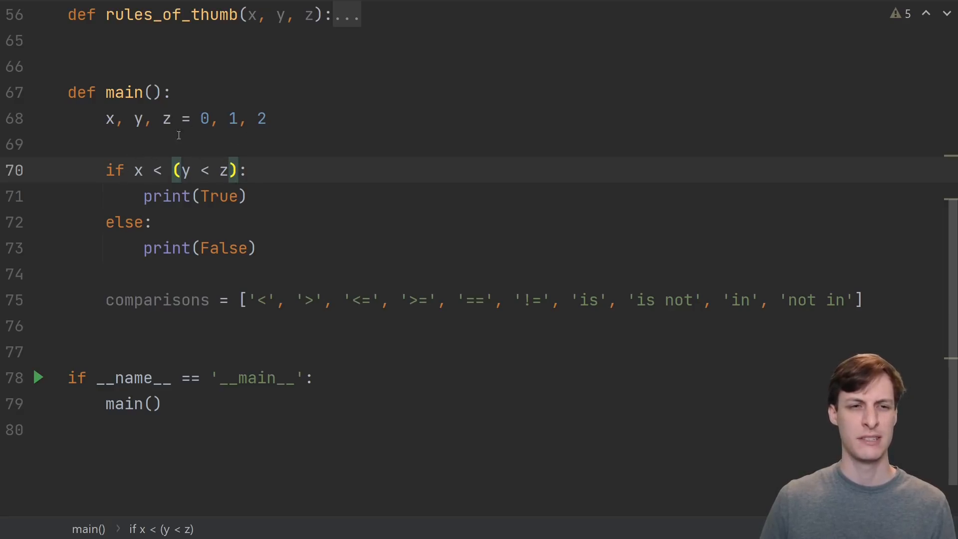
pyautogui.moveTo(238, 149)
pyautogui.write('(')
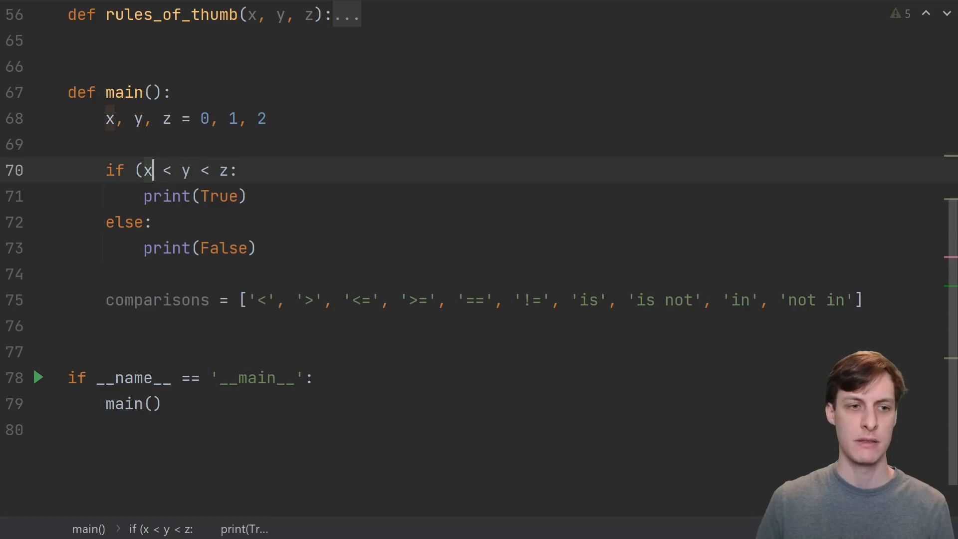
# Drop the parenthesis and expand the chain to x < y and y < z, then revert to x < y < z.
pyautogui.press('Backspace')
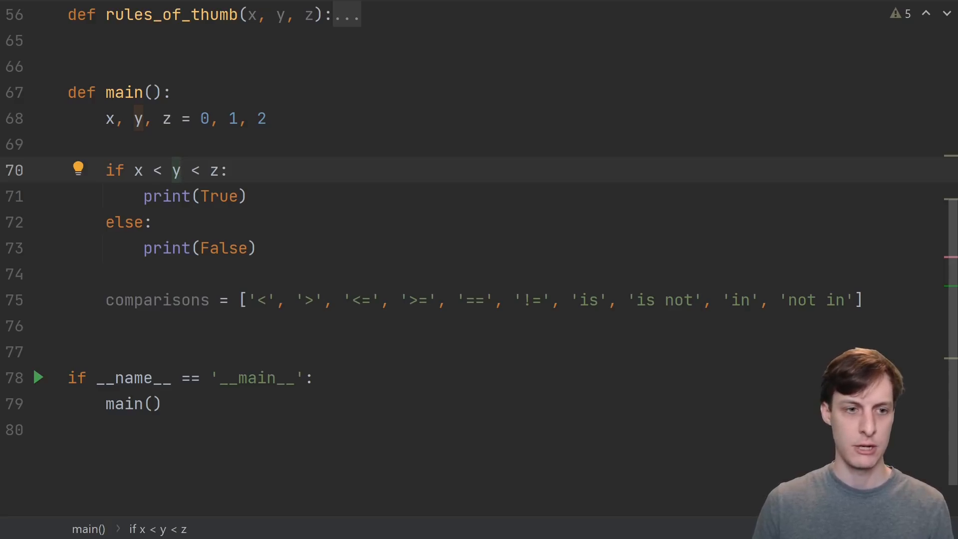
pyautogui.write('and')
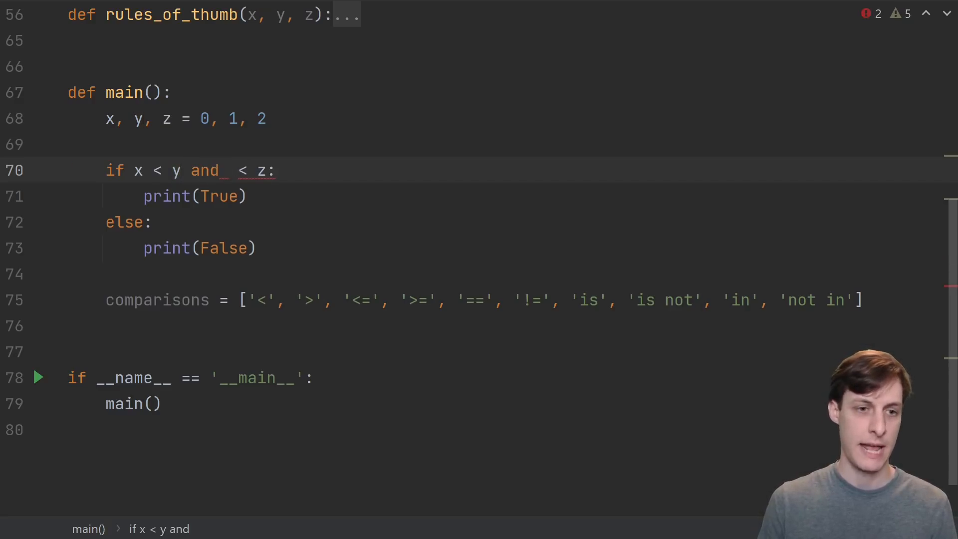
pyautogui.write('y')
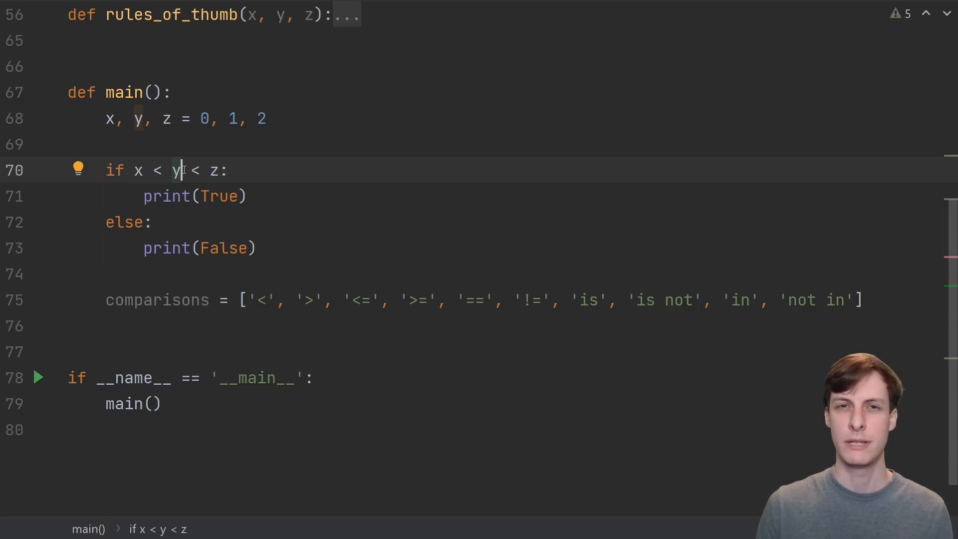
pyautogui.press('Backspace')
pyautogui.write('bool(')
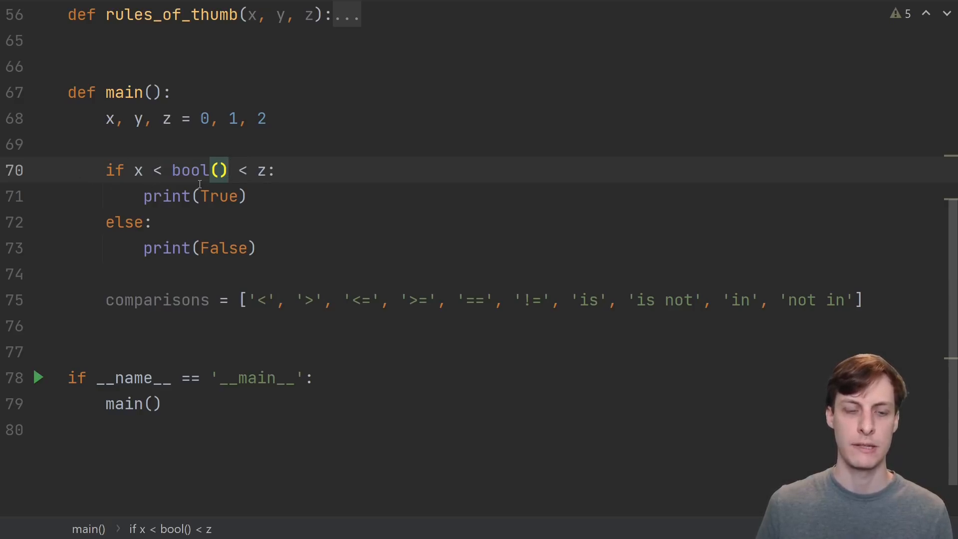
# Show the form using 'and bool()' and a 'y = bool()' line, then return to the chained condition.
pyautogui.write('and bool(')
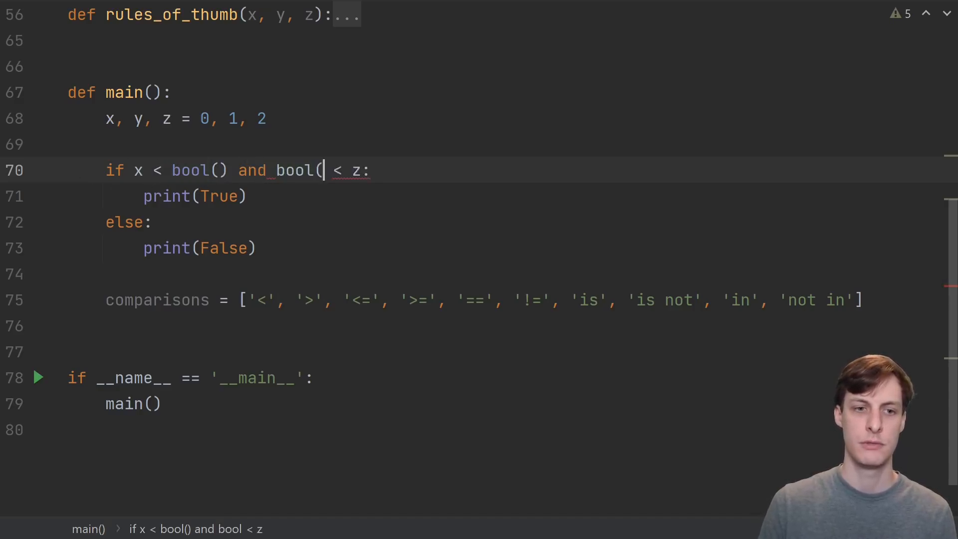
pyautogui.write(')')
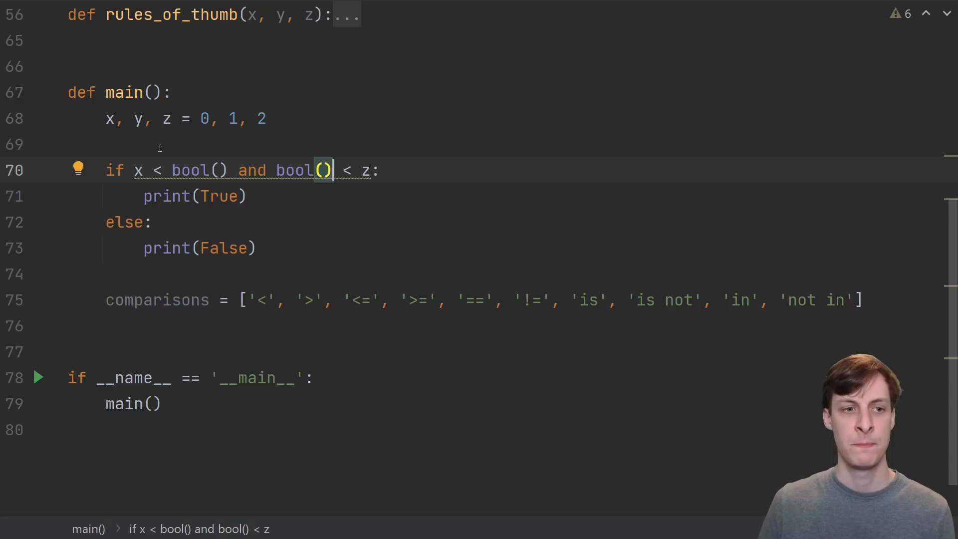
pyautogui.write('y = bo')
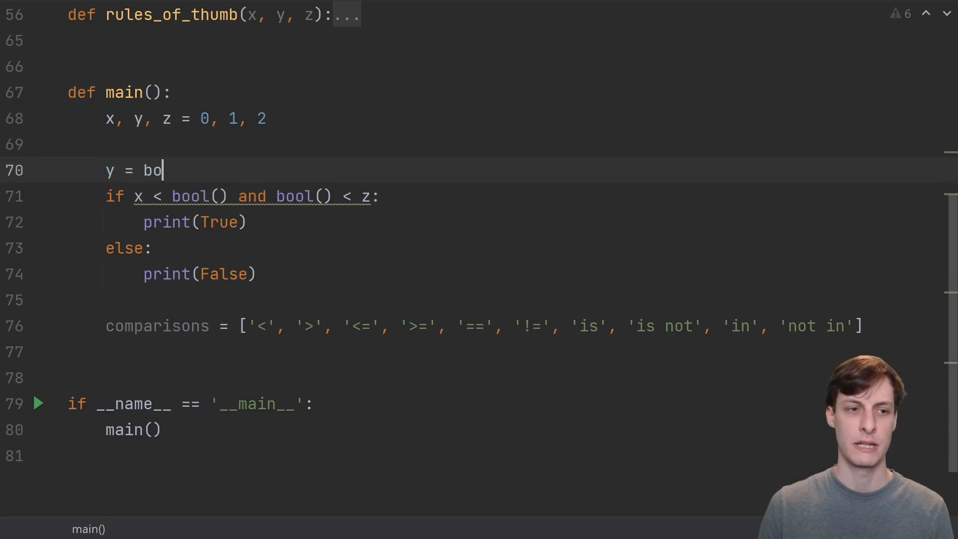
pyautogui.write('ol()')
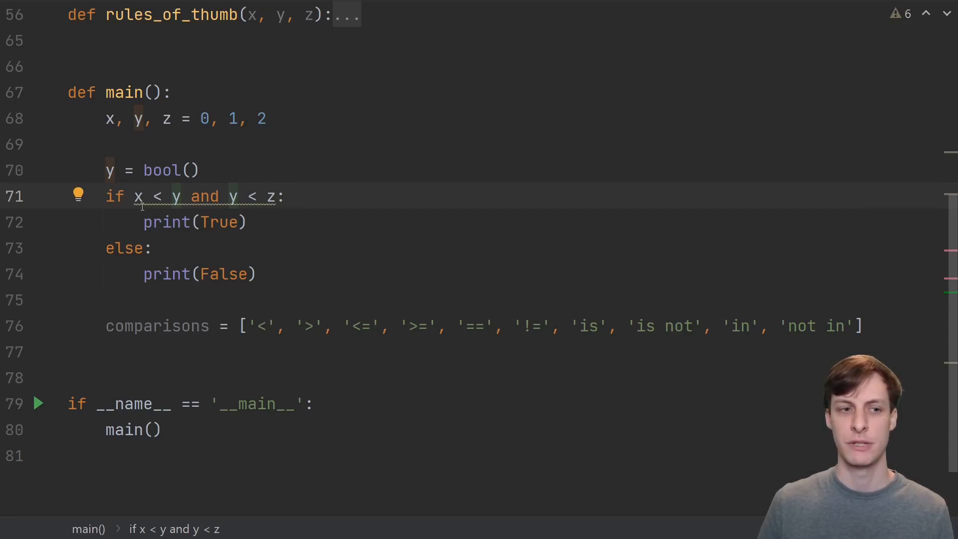
pyautogui.click(303, 196)
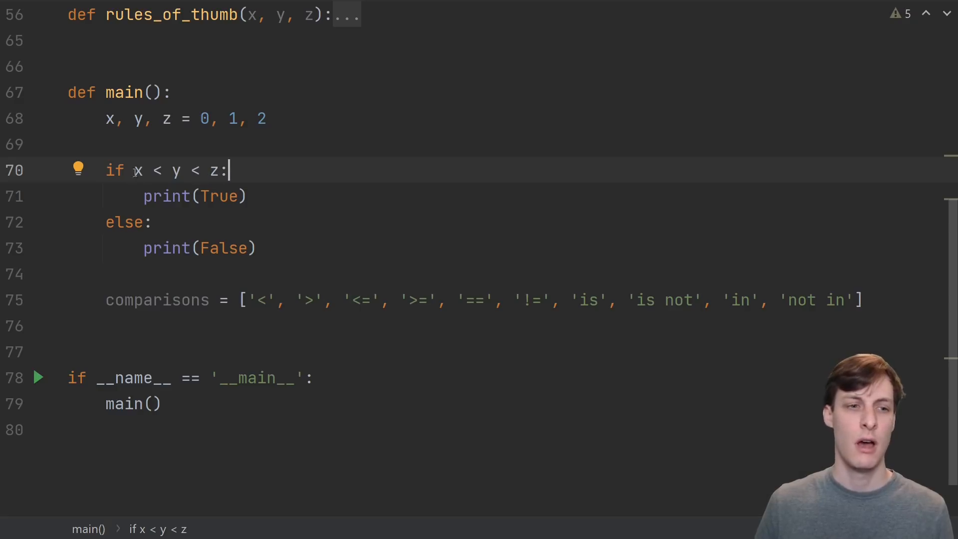
pyautogui.moveTo(133, 169); pyautogui.dragTo(219, 170)
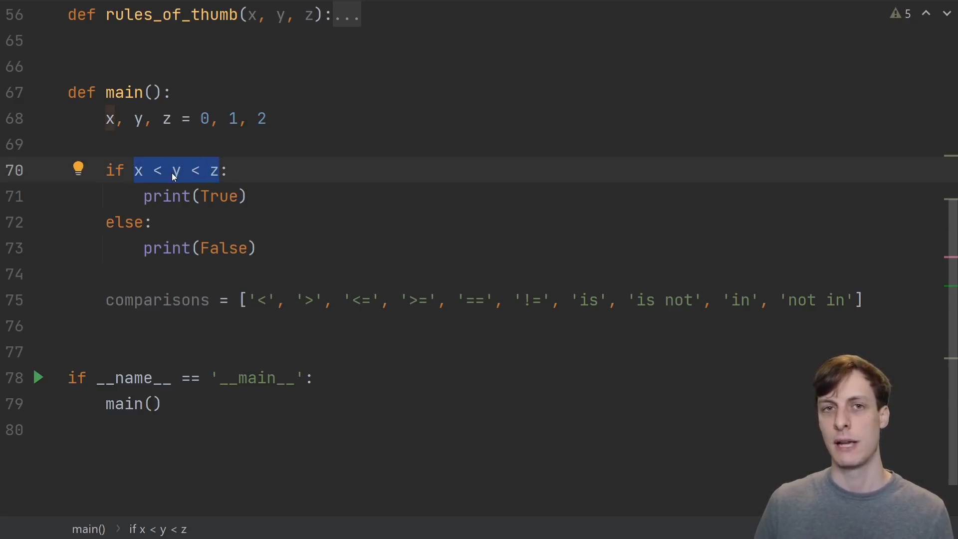
pyautogui.click(173, 171)
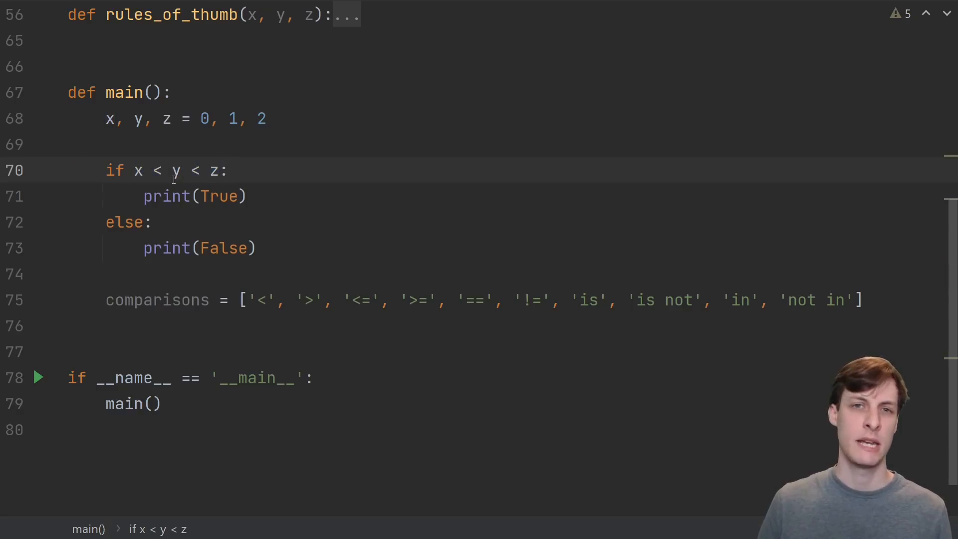
pyautogui.click(229, 171)
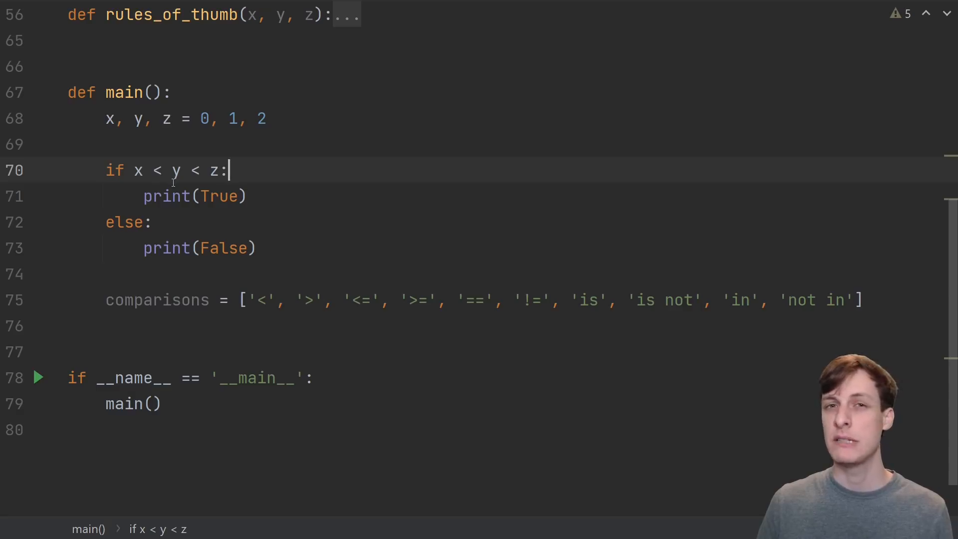
pyautogui.moveTo(172, 190)
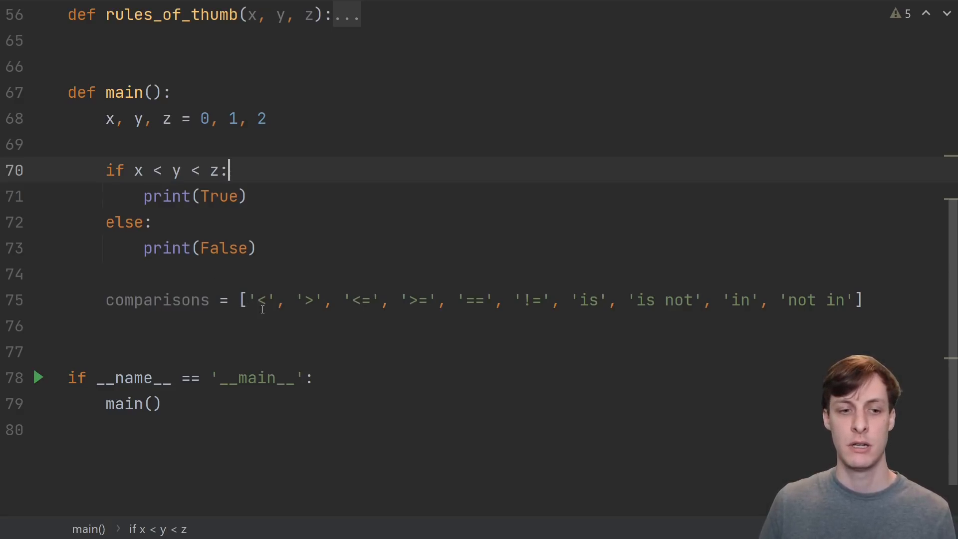
pyautogui.click(310, 300)
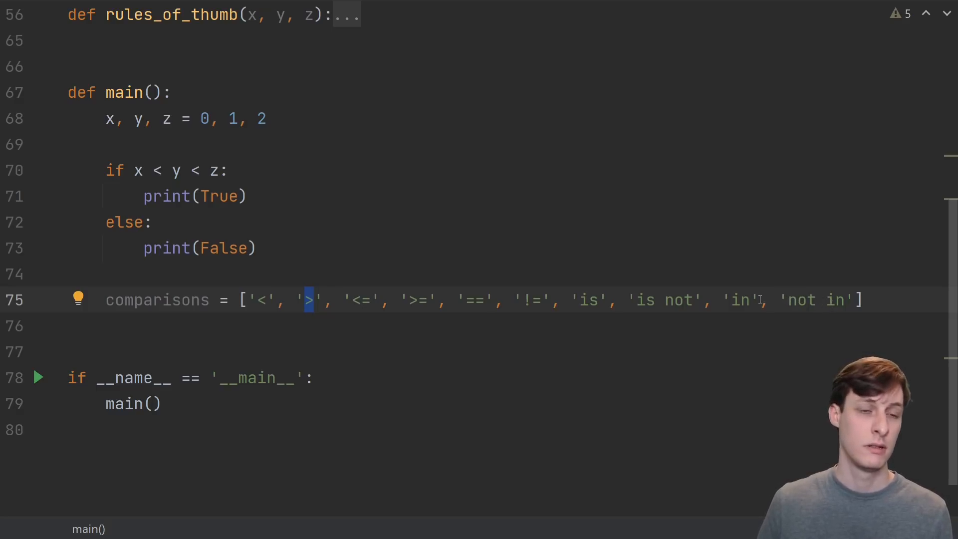
# Change the second comparison so line 70 reads if x < y and y > z:.
pyautogui.click(196, 169)
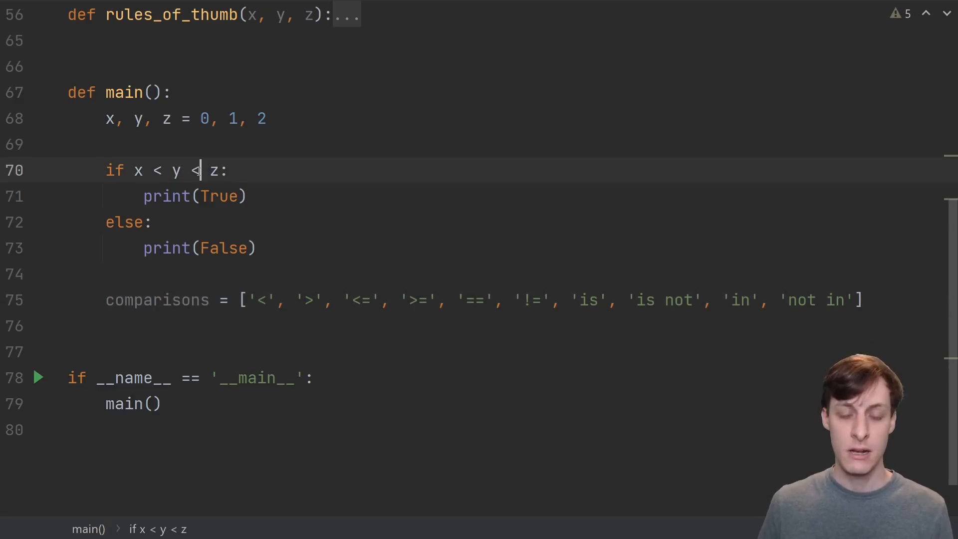
pyautogui.write('>')
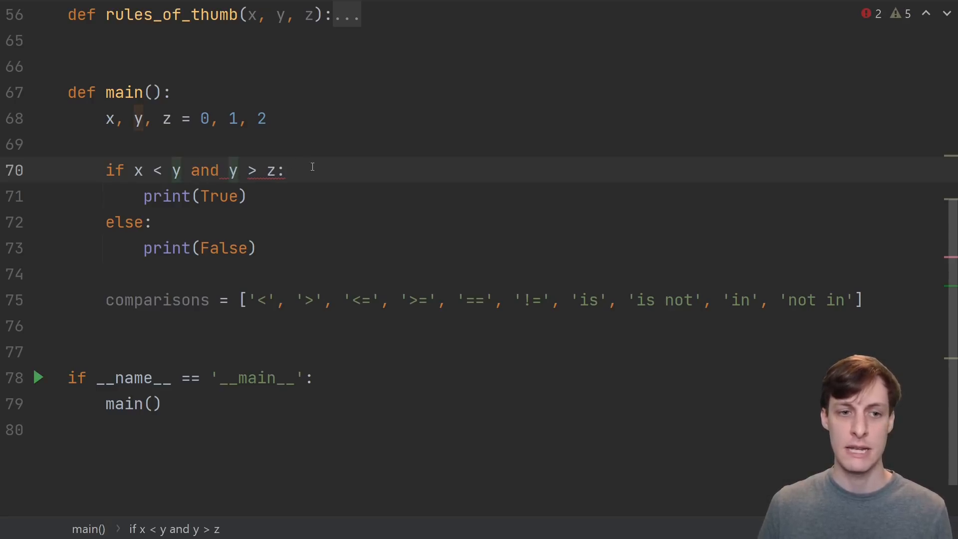
pyautogui.click(282, 170)
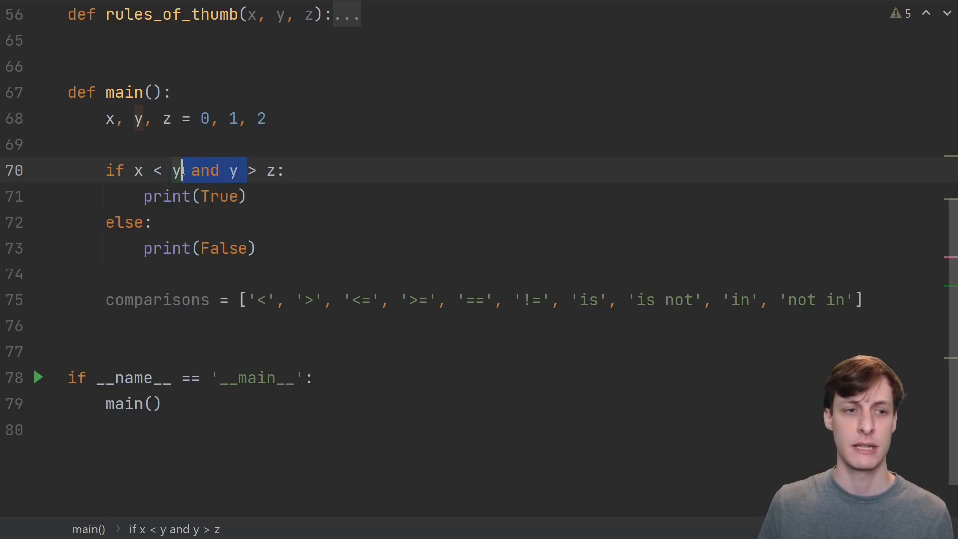
pyautogui.press('Delete')
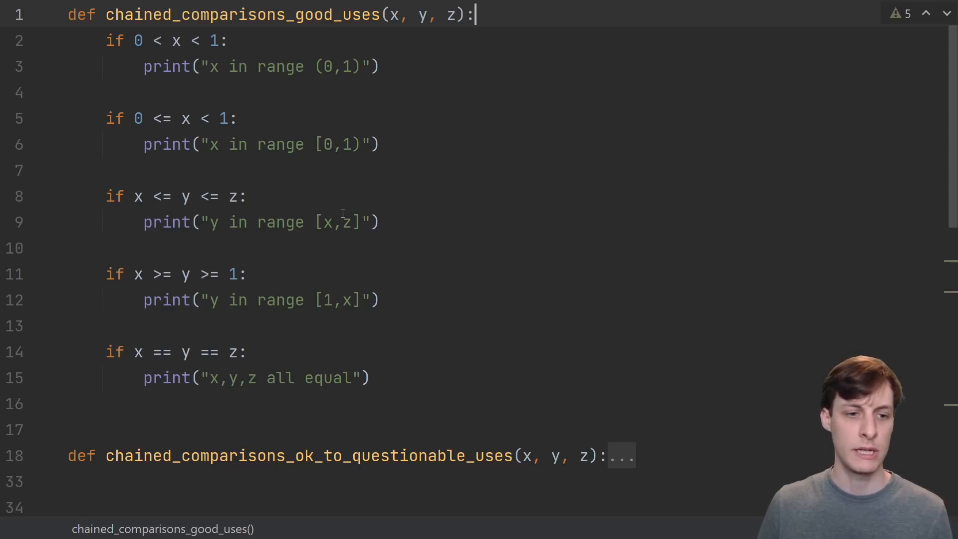
pyautogui.moveTo(243, 263)
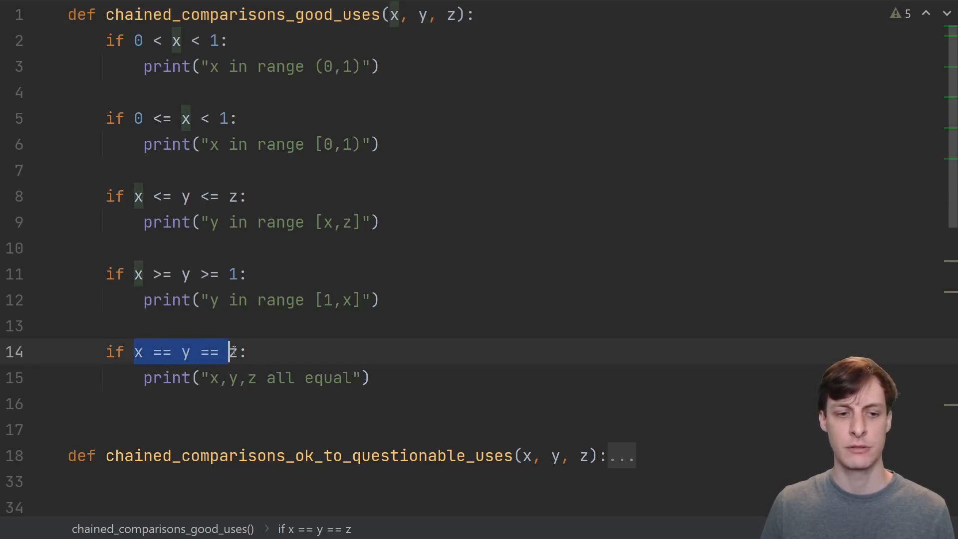
# Move through chained_comparisons_good_uses to the x <= y <= z range check and select z.
pyautogui.click(250, 352)
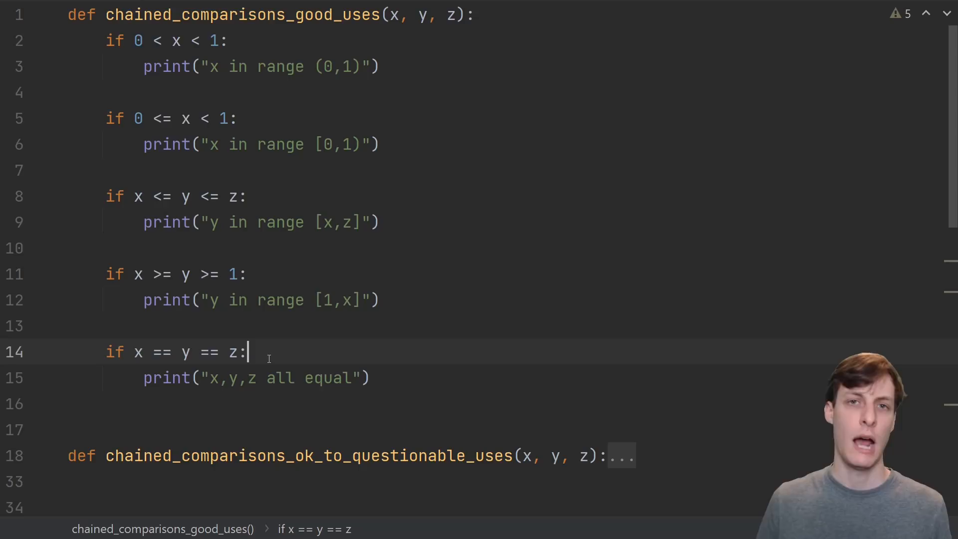
pyautogui.moveTo(271, 353)
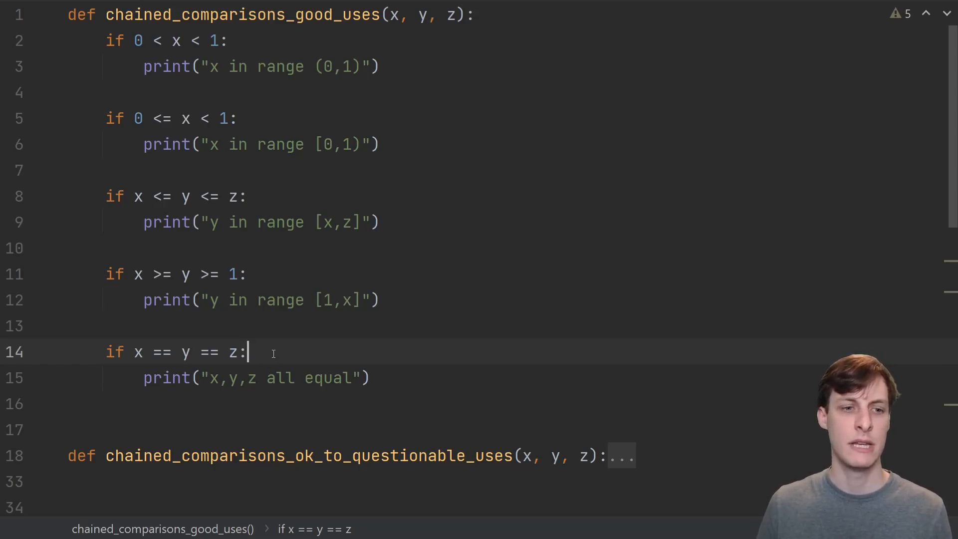
pyautogui.moveTo(179, 201)
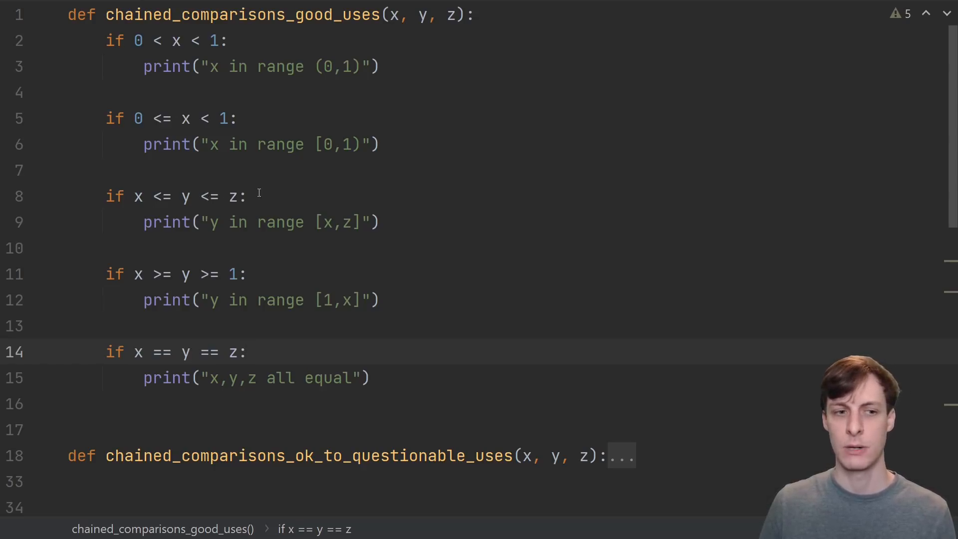
pyautogui.moveTo(304, 192)
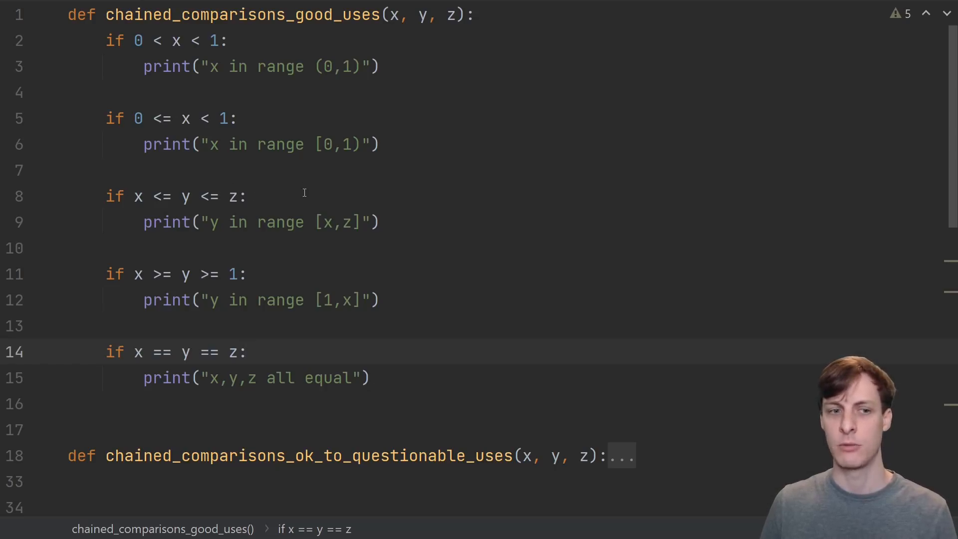
pyautogui.click(136, 196)
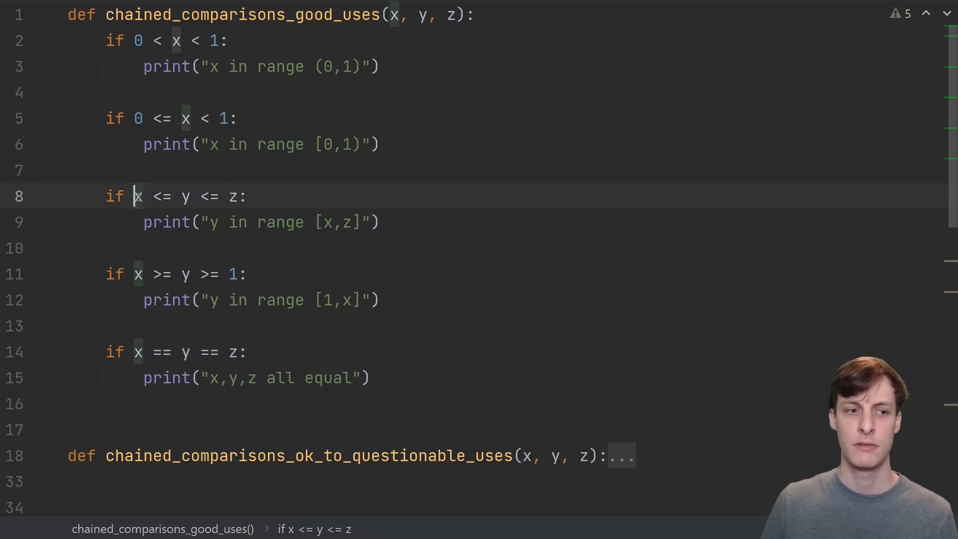
pyautogui.doubleClick(232, 196)
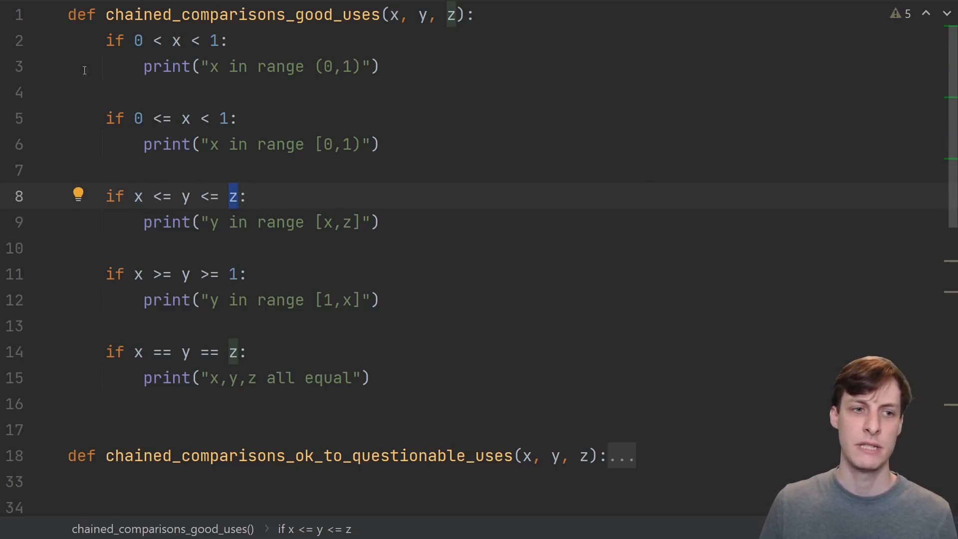
pyautogui.moveTo(226, 142)
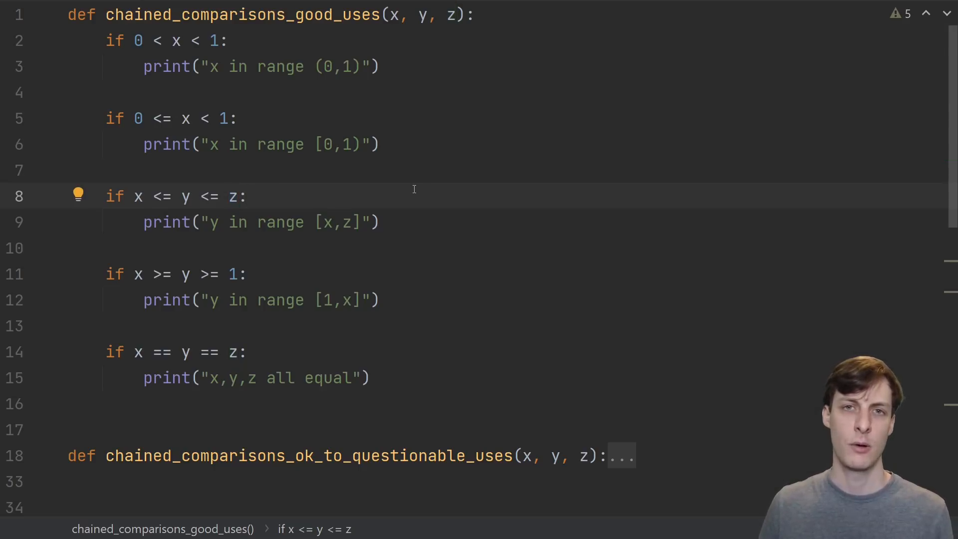
pyautogui.moveTo(567, 328)
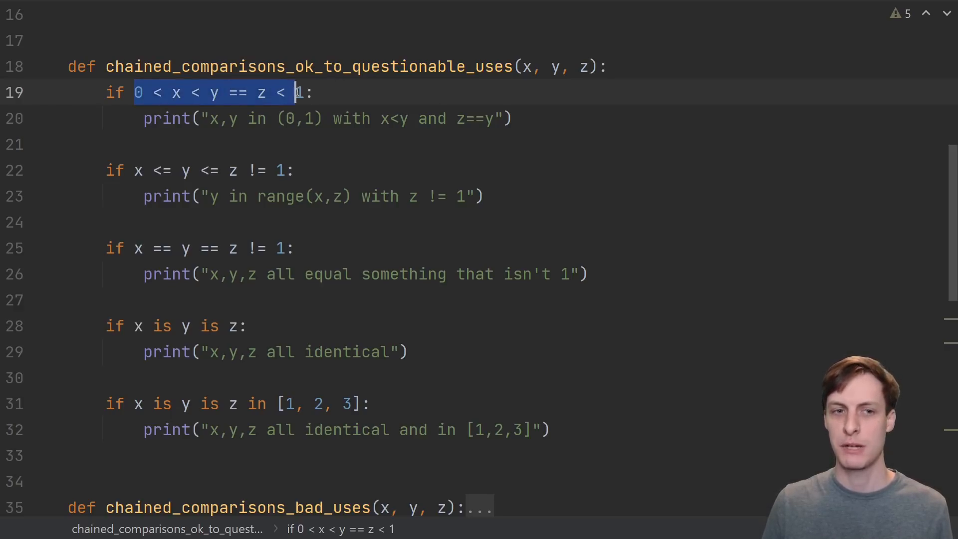
pyautogui.click(316, 91)
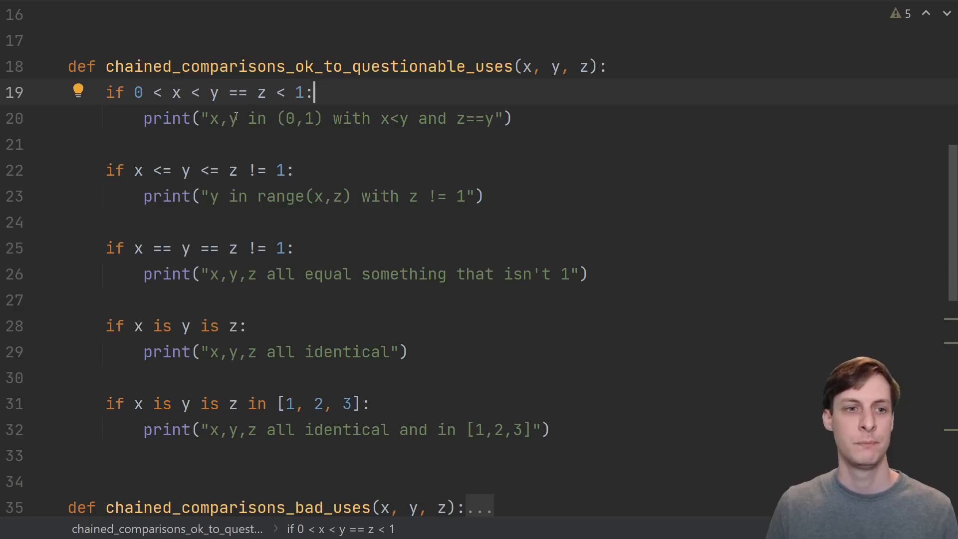
pyautogui.doubleClick(213, 91)
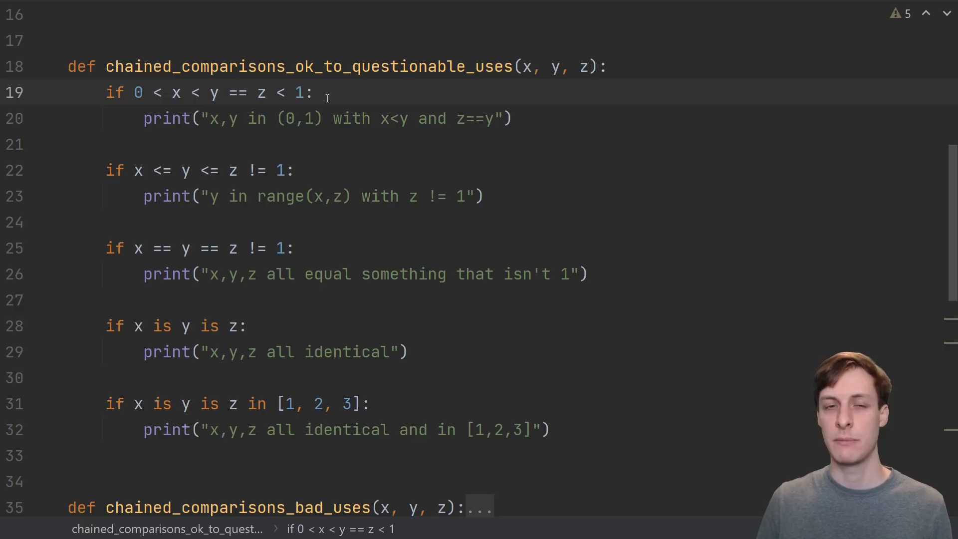
pyautogui.click(314, 91)
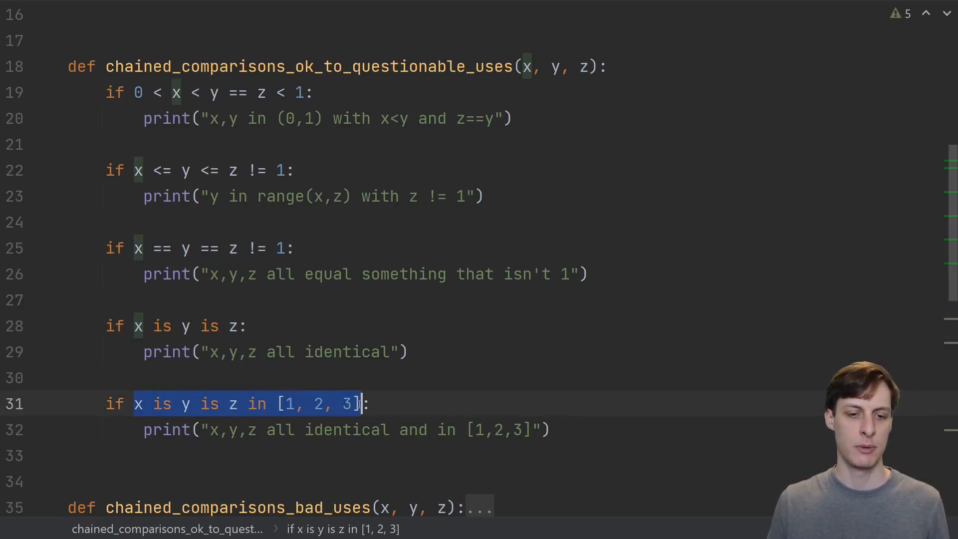
pyautogui.click(245, 326)
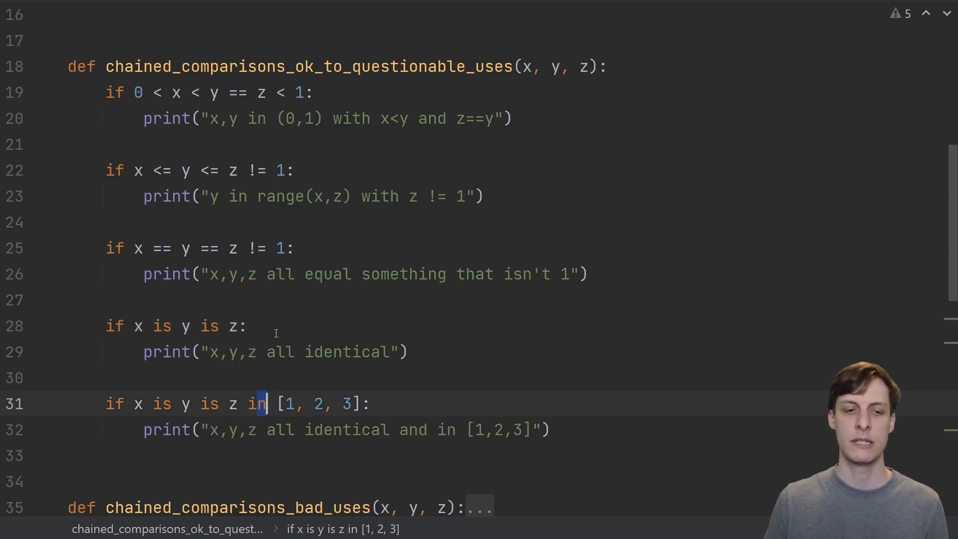
pyautogui.click(246, 325)
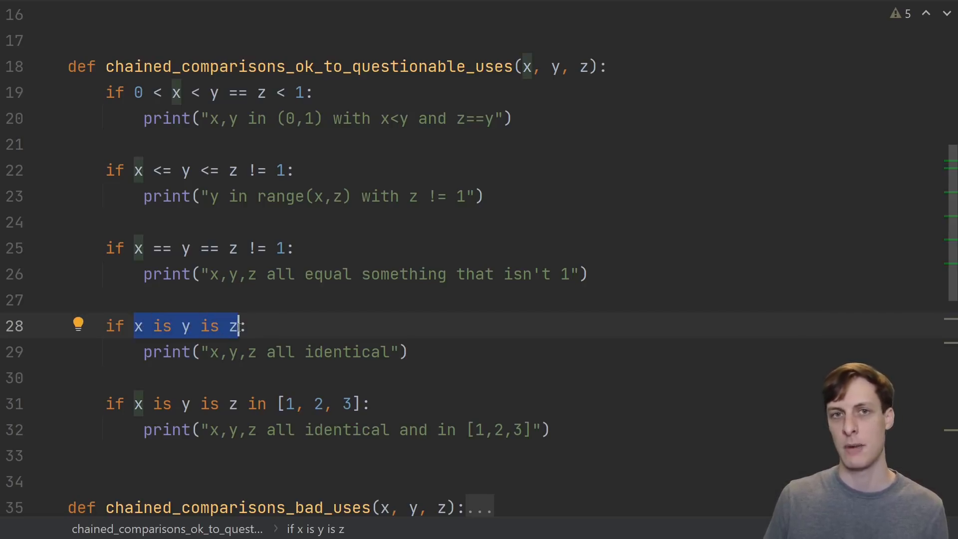
pyautogui.click(372, 404)
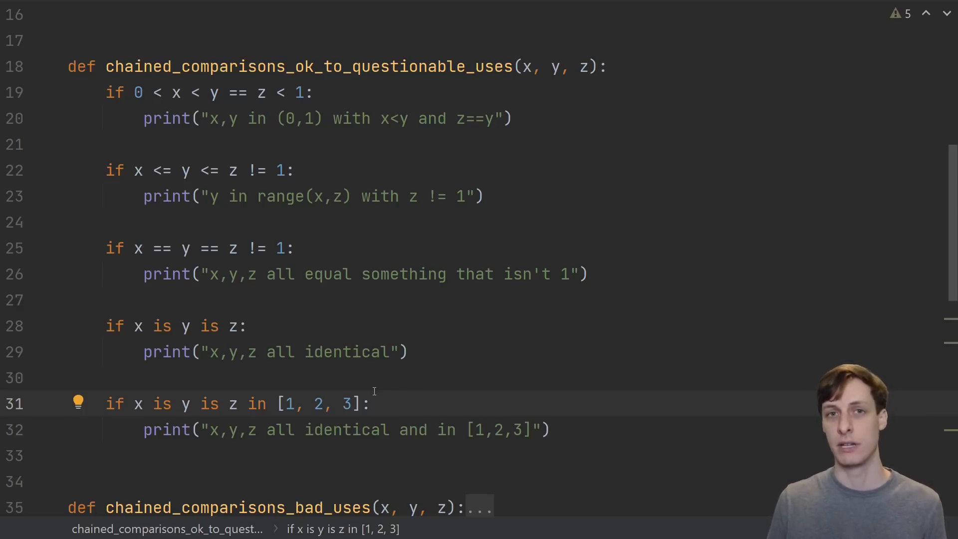
# Unfold chained_comparisons_bad_uses and step through its first bad chain conditions.
pyautogui.scroll(-3)
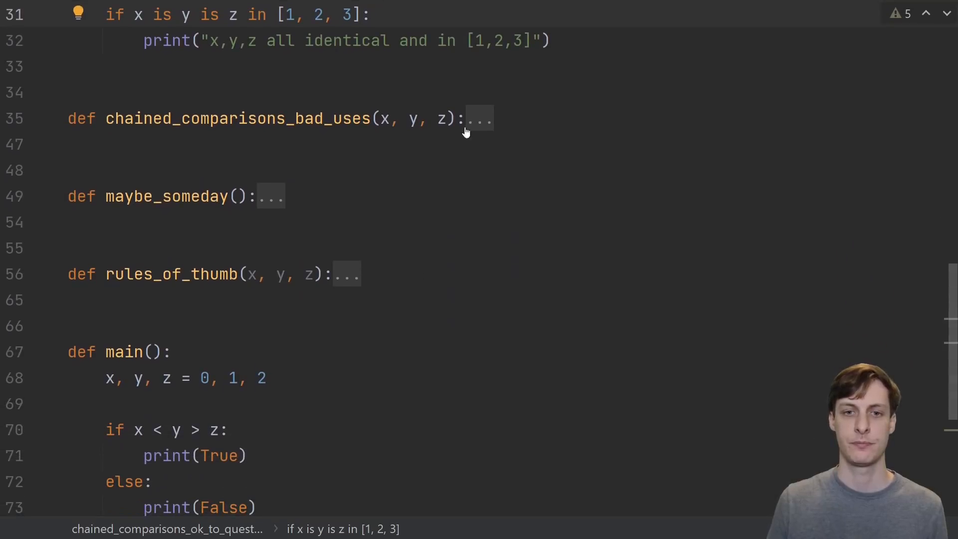
pyautogui.click(478, 117)
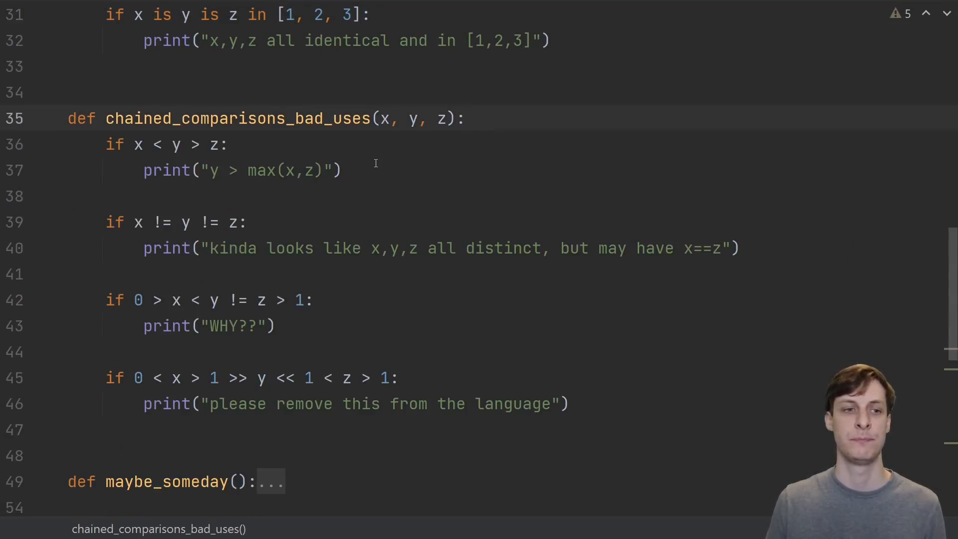
pyautogui.click(238, 144)
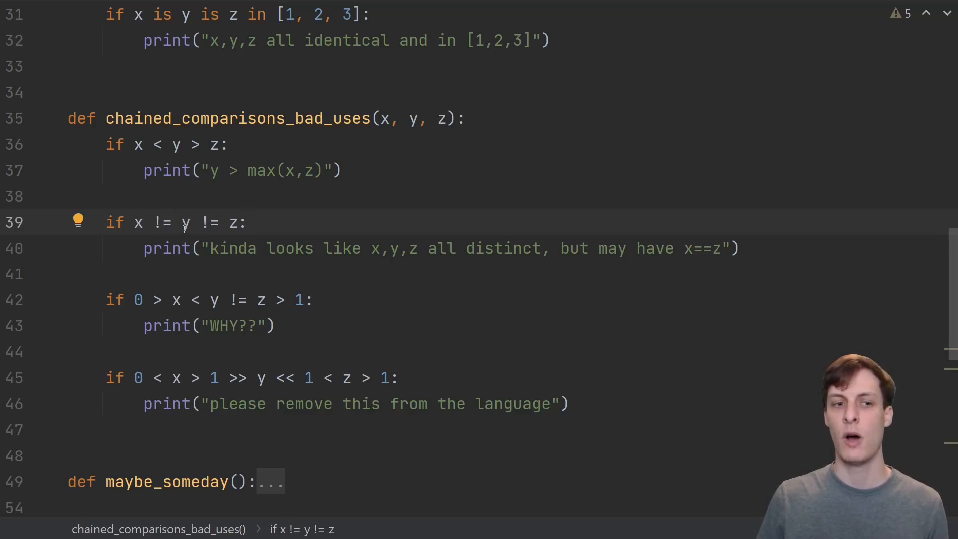
pyautogui.click(247, 222)
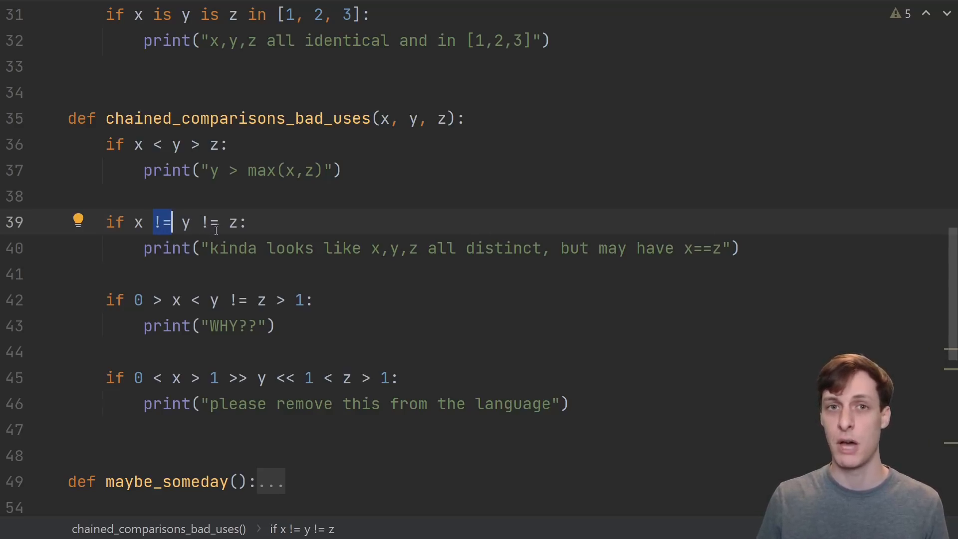
# Review the remaining bad chains, highlighting the << operator in the last condition.
pyautogui.click(312, 299)
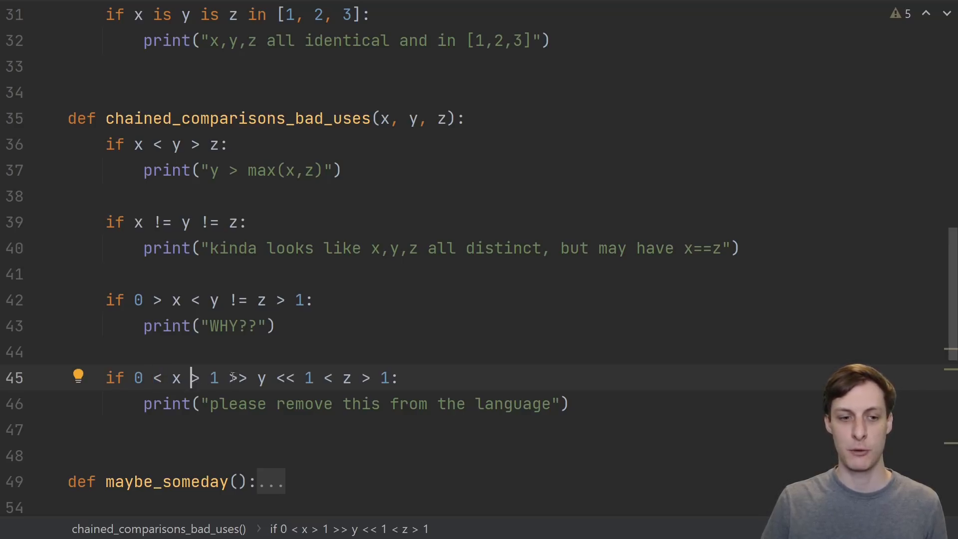
pyautogui.doubleClick(286, 377)
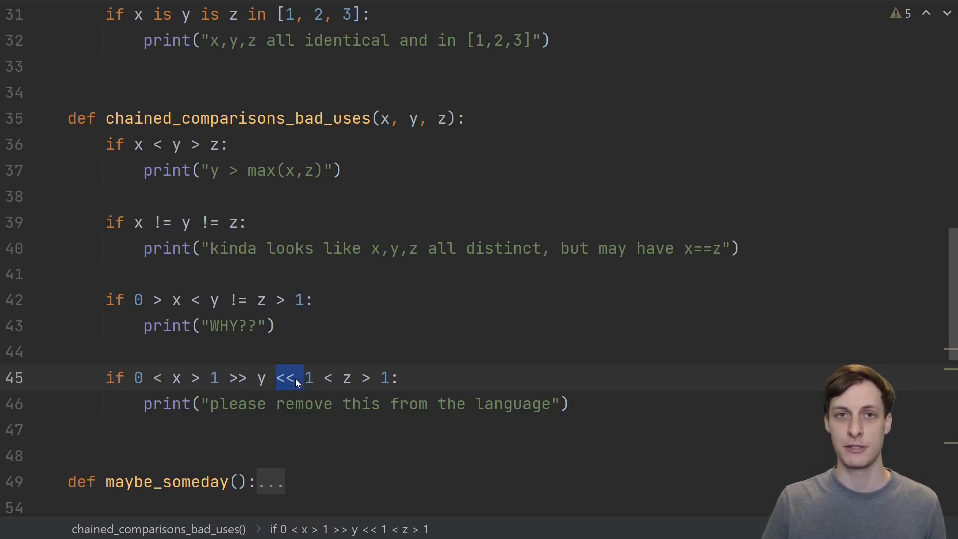
pyautogui.click(442, 377)
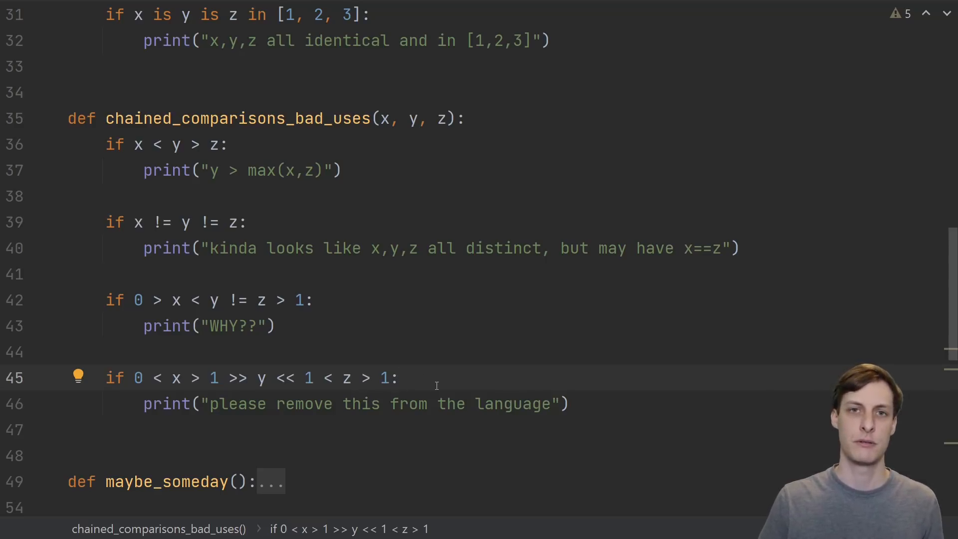
pyautogui.moveTo(432, 377)
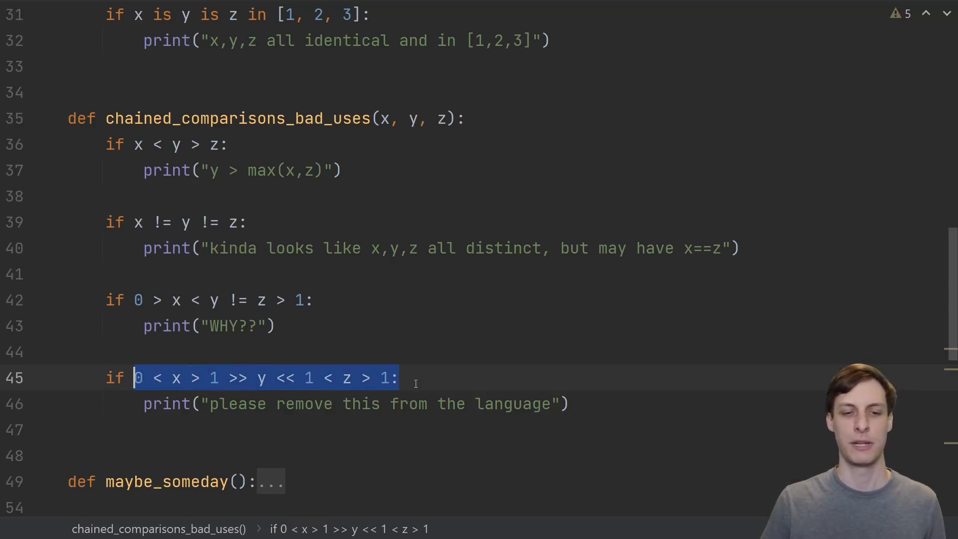
pyautogui.click(259, 143)
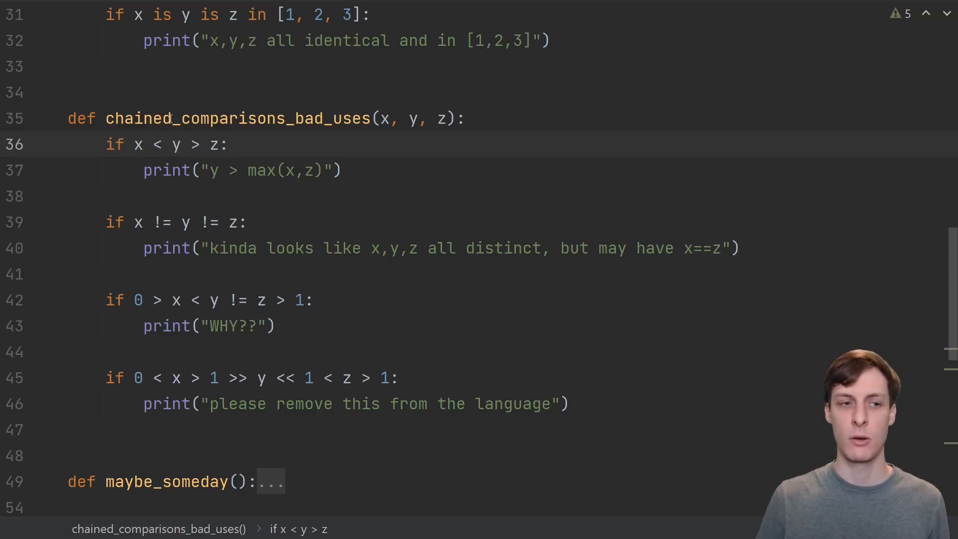
# Unfold maybe_someday with its 'not today' numpy line, then bring rules_of_thumb into view.
pyautogui.click(227, 143)
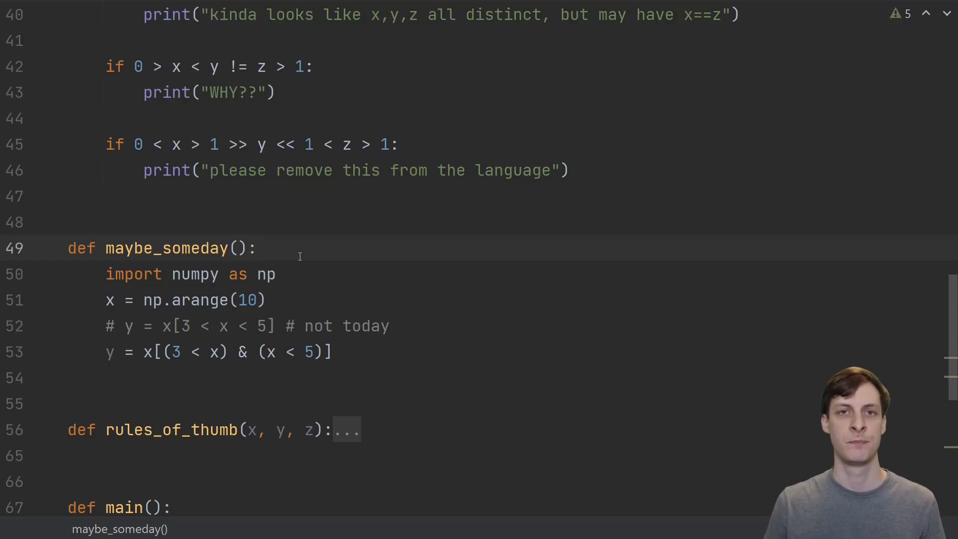
pyautogui.moveTo(301, 276)
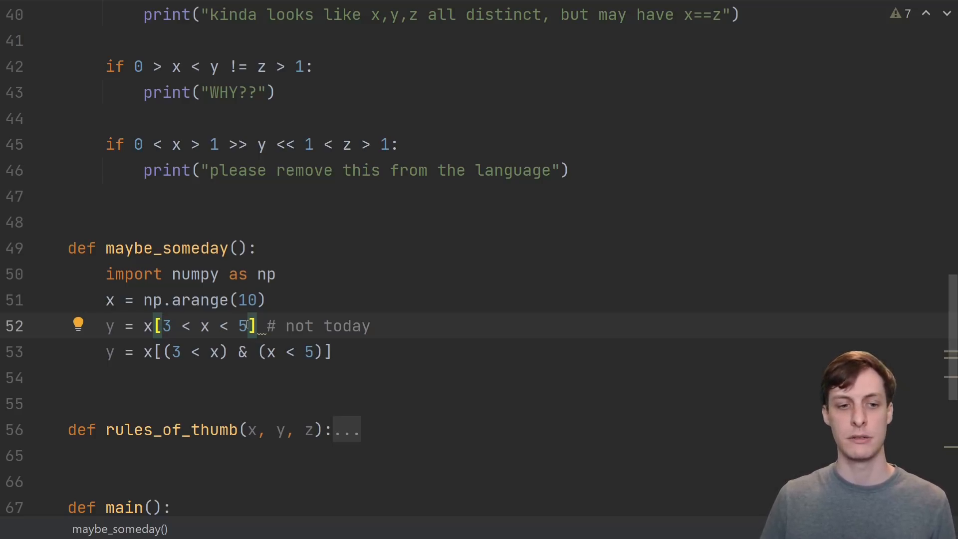
pyautogui.scroll(-3)
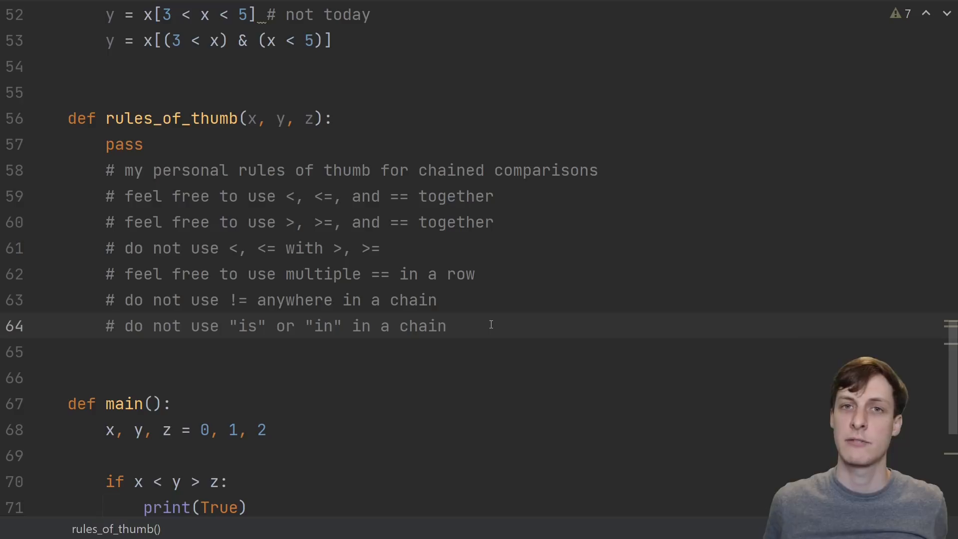